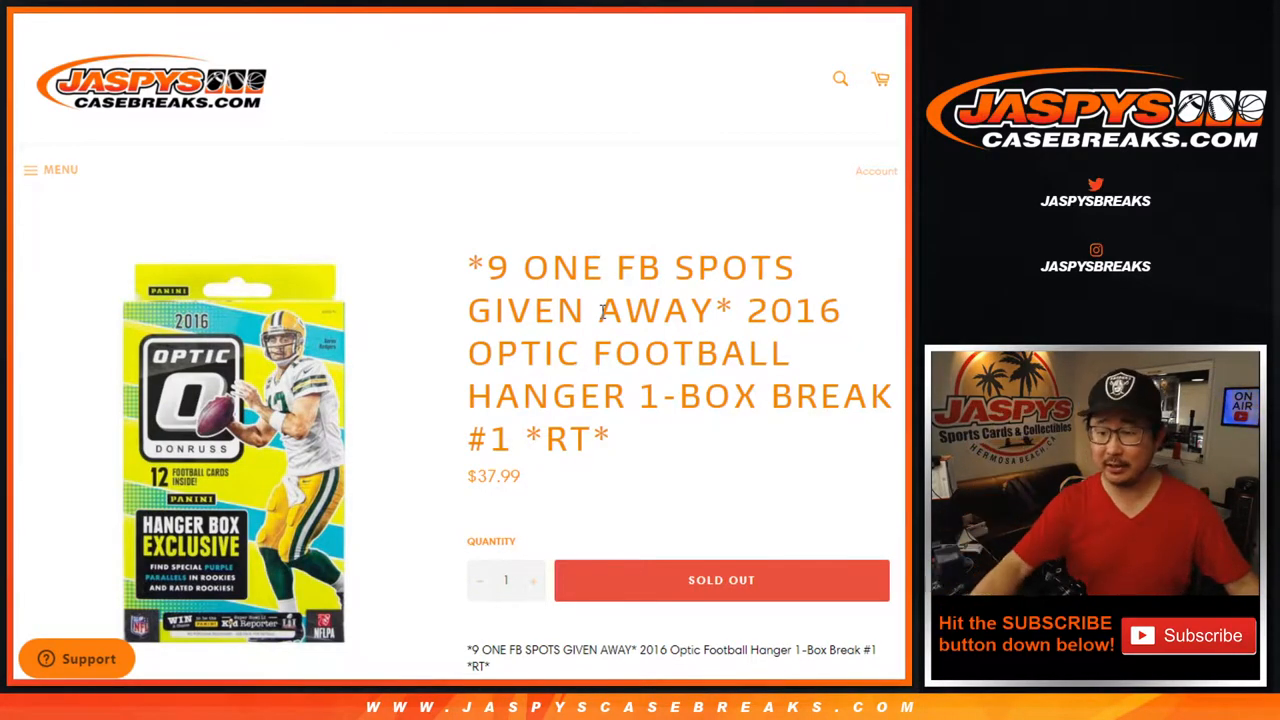
# Reshuffle the randomized 32 customer names once more with Again!
pyautogui.scroll(-3)
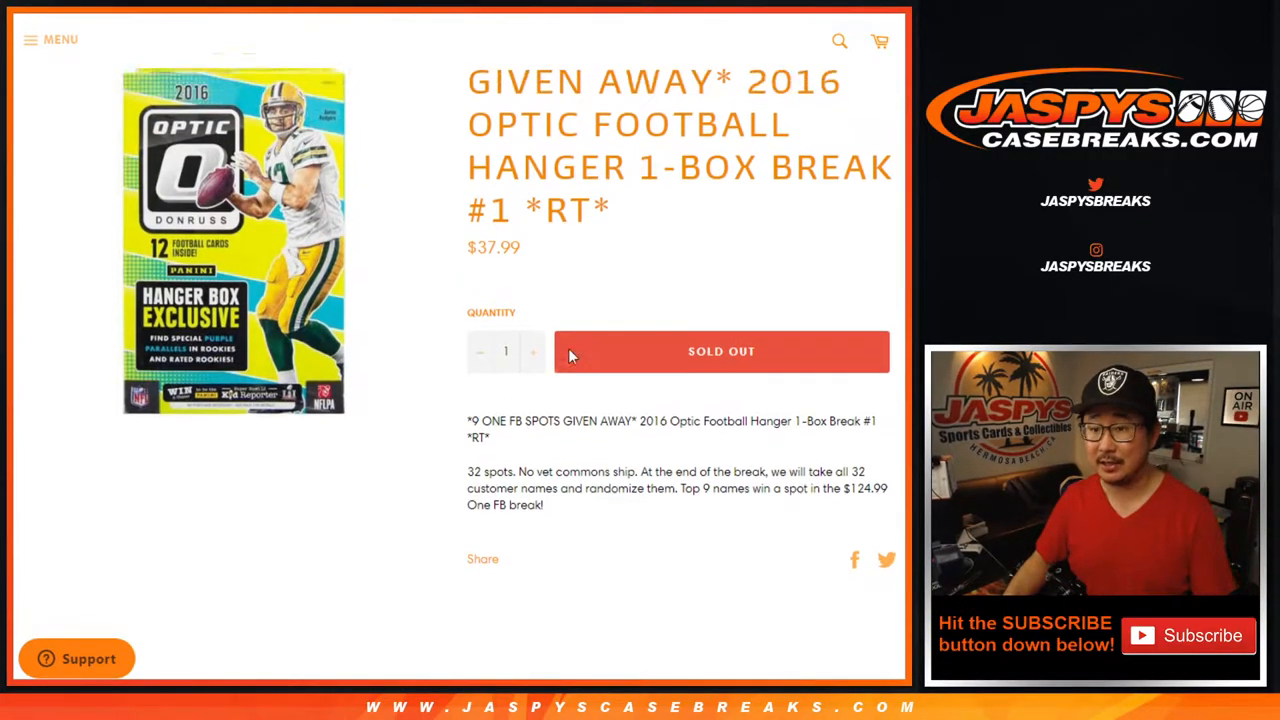
pyautogui.scroll(3)
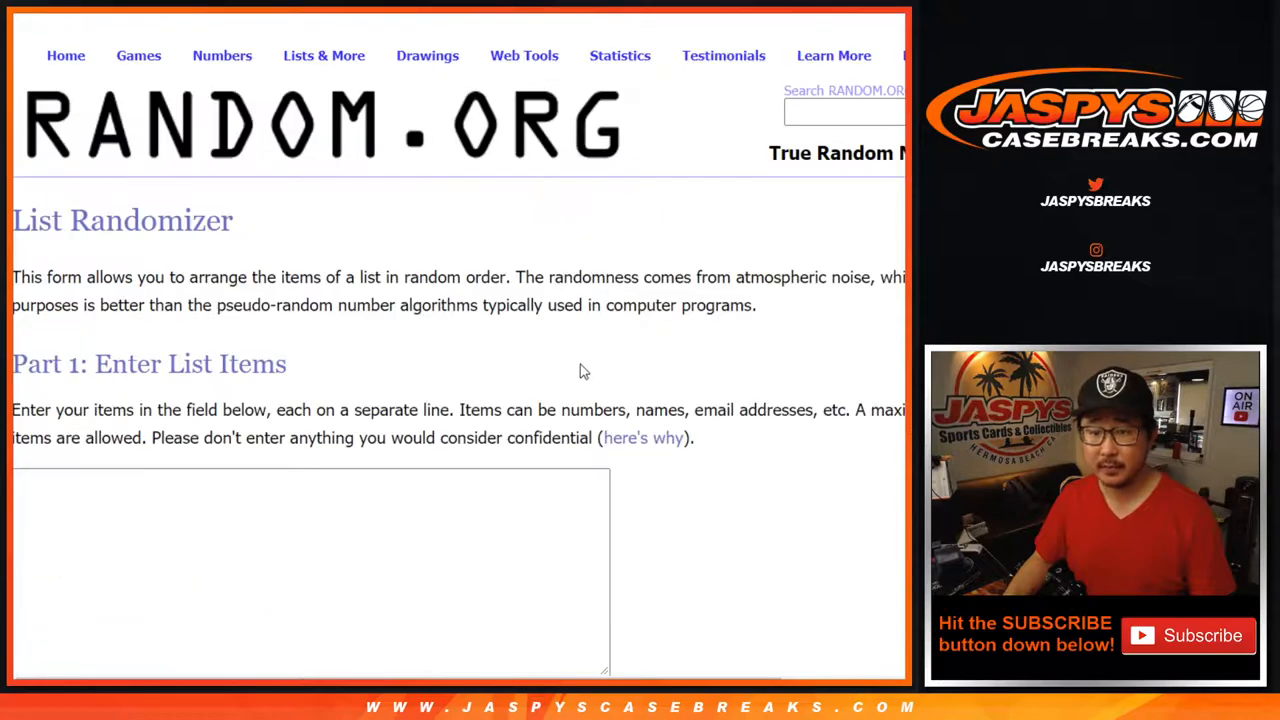
pyautogui.scroll(-3)
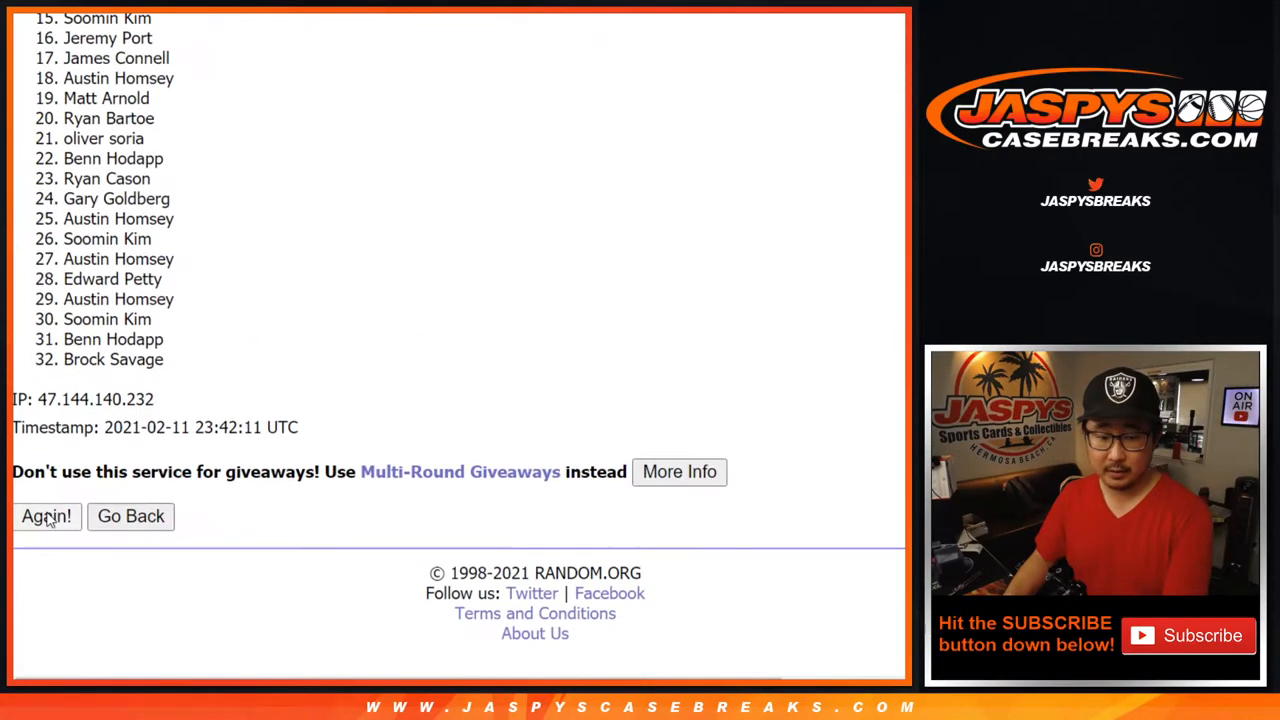
pyautogui.click(46, 516)
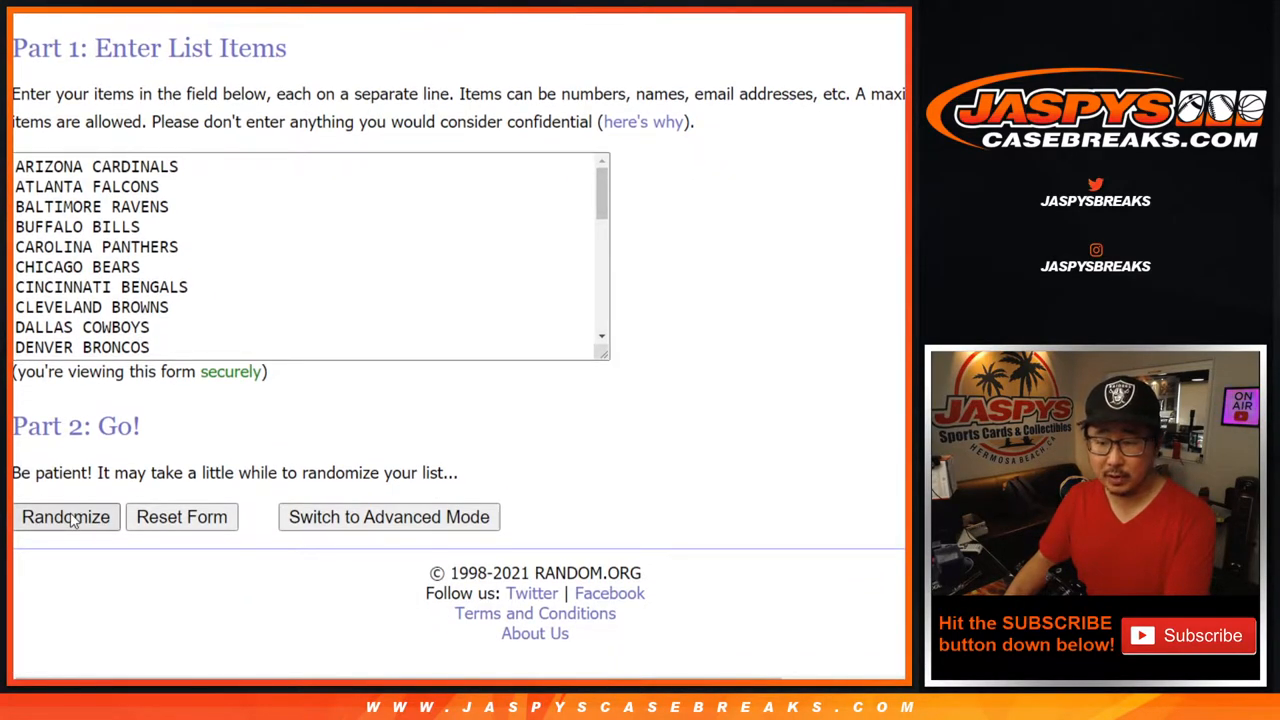
# Randomize the 32 NFL teams and reshuffle them, leaving Tennessee Titans first
pyautogui.click(65, 517)
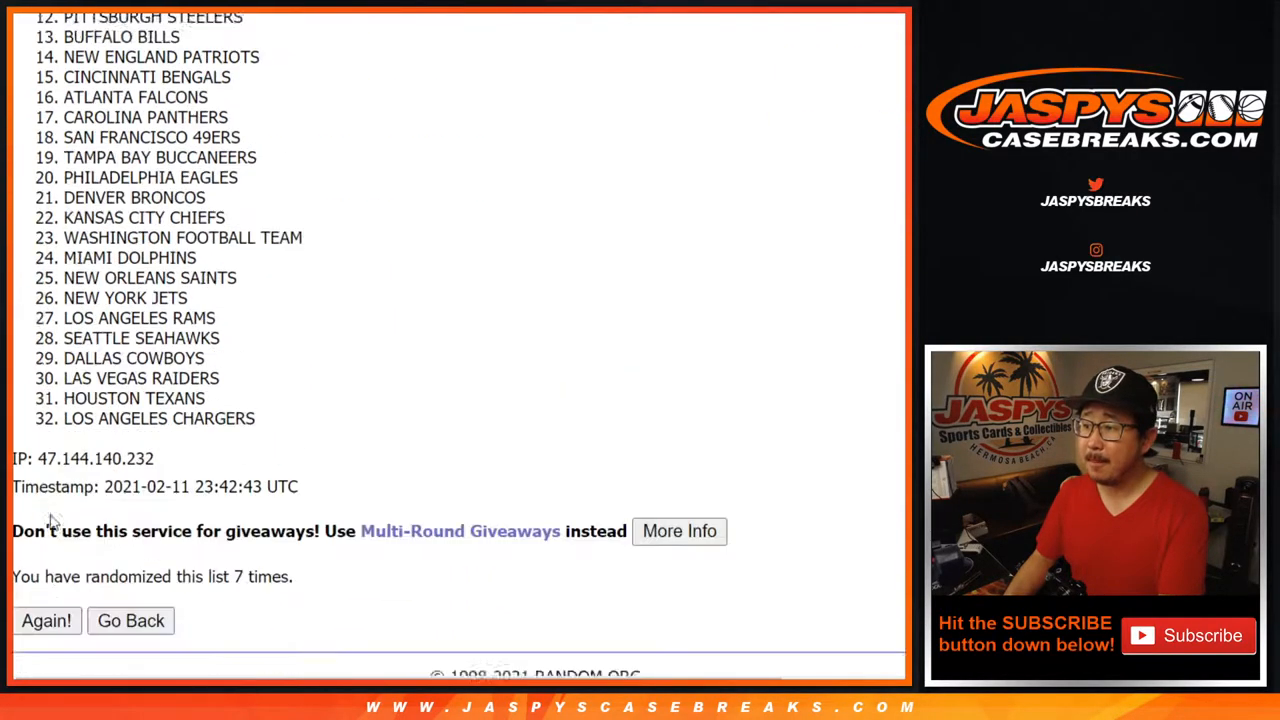
pyautogui.click(46, 620)
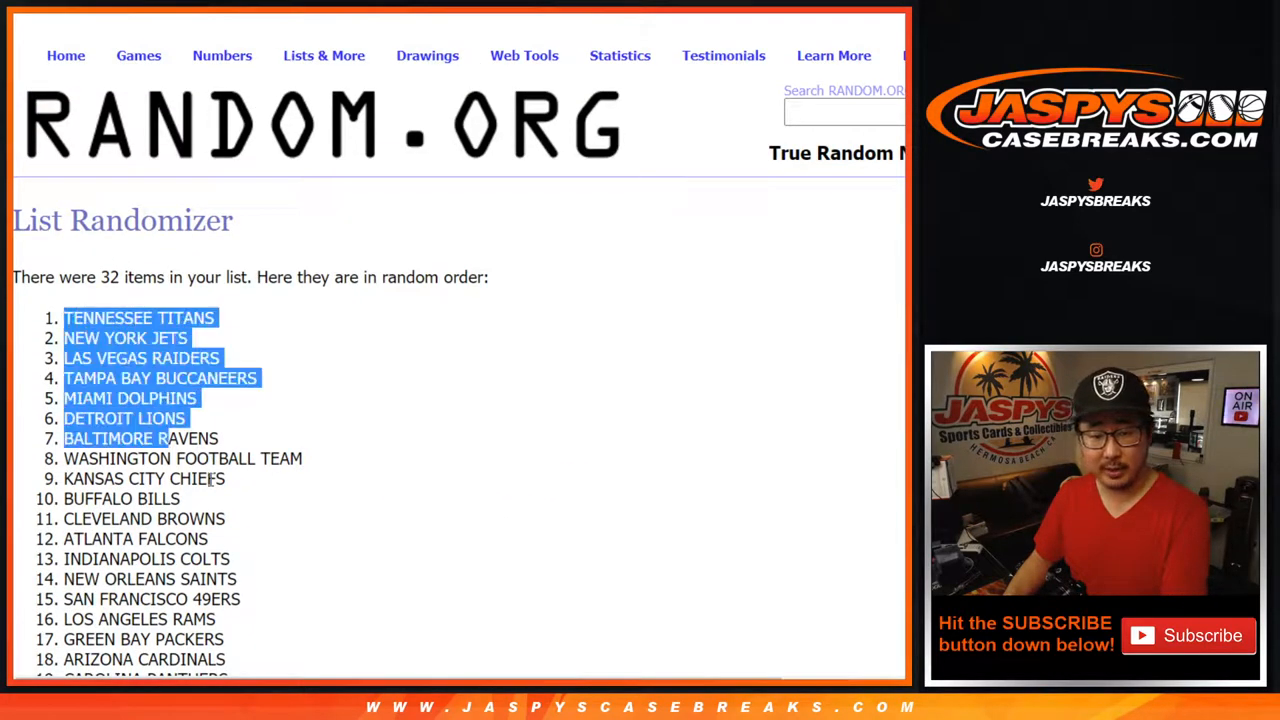
pyautogui.scroll(-3)
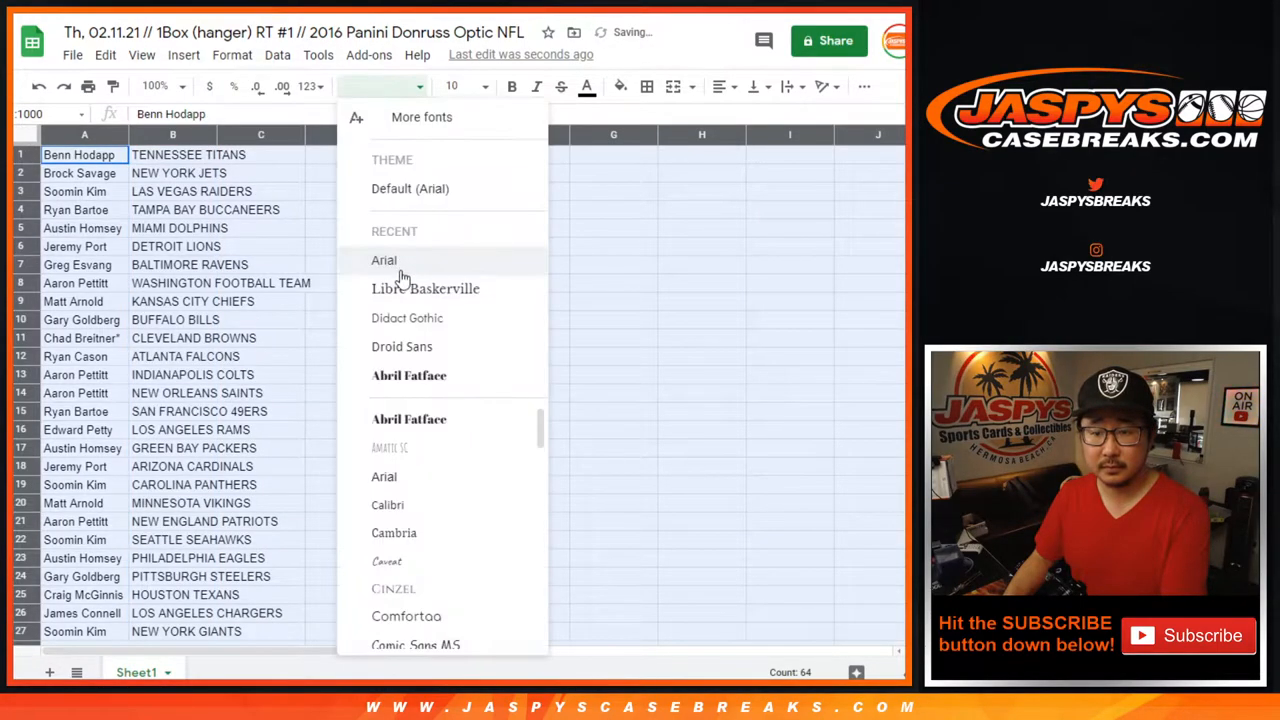
# Set the pairs in Libre Baskerville, widen column A, and zoom the sheet to 75%
pyautogui.click(425, 288)
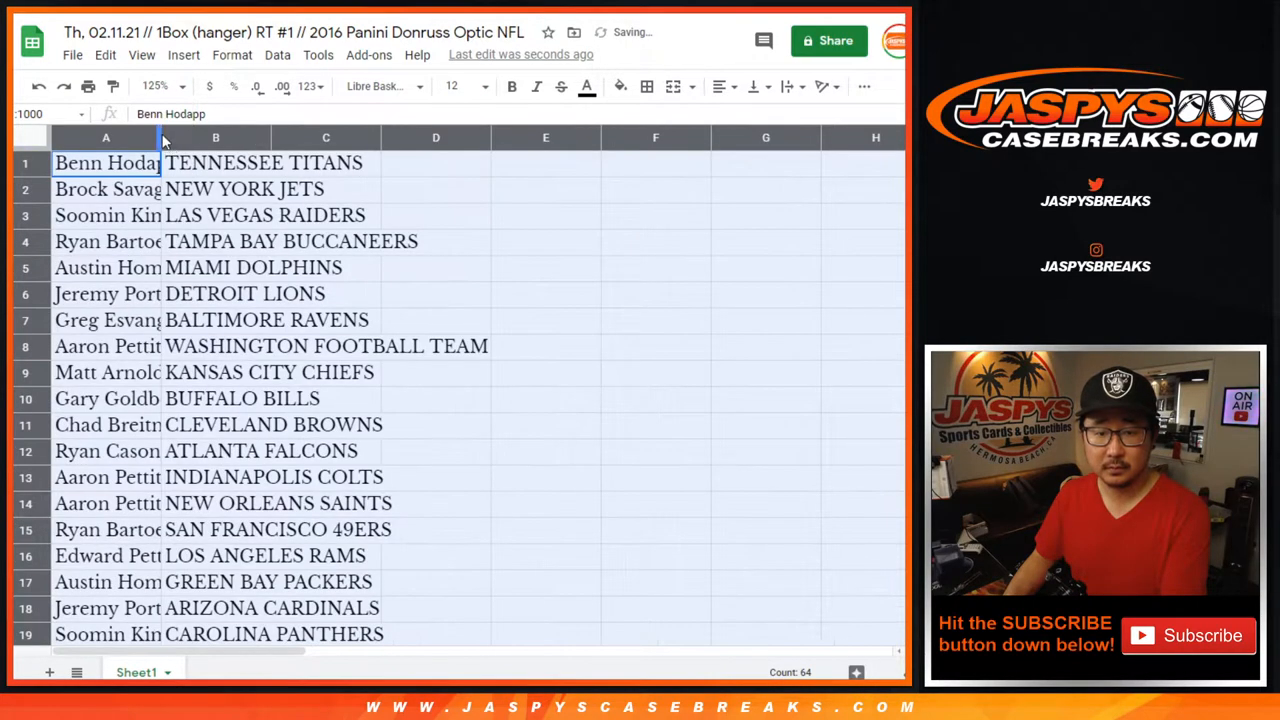
pyautogui.moveTo(163, 137); pyautogui.dragTo(203, 137)
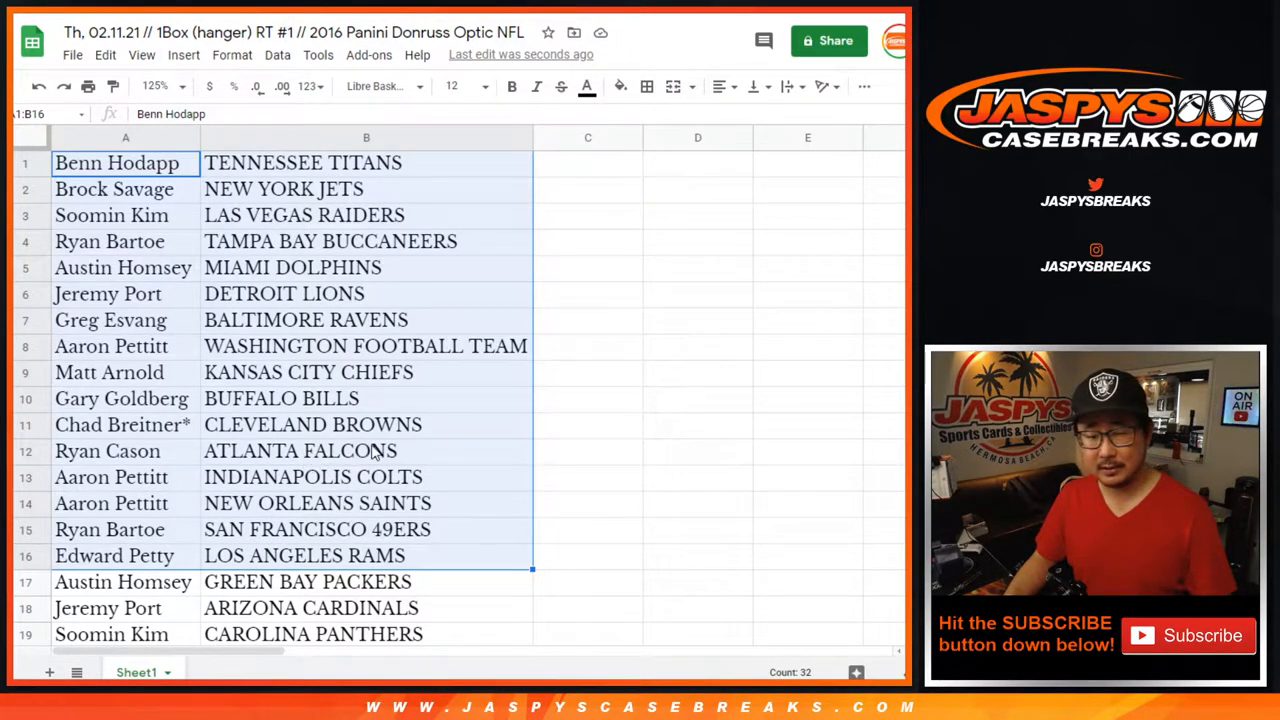
pyautogui.scroll(-3)
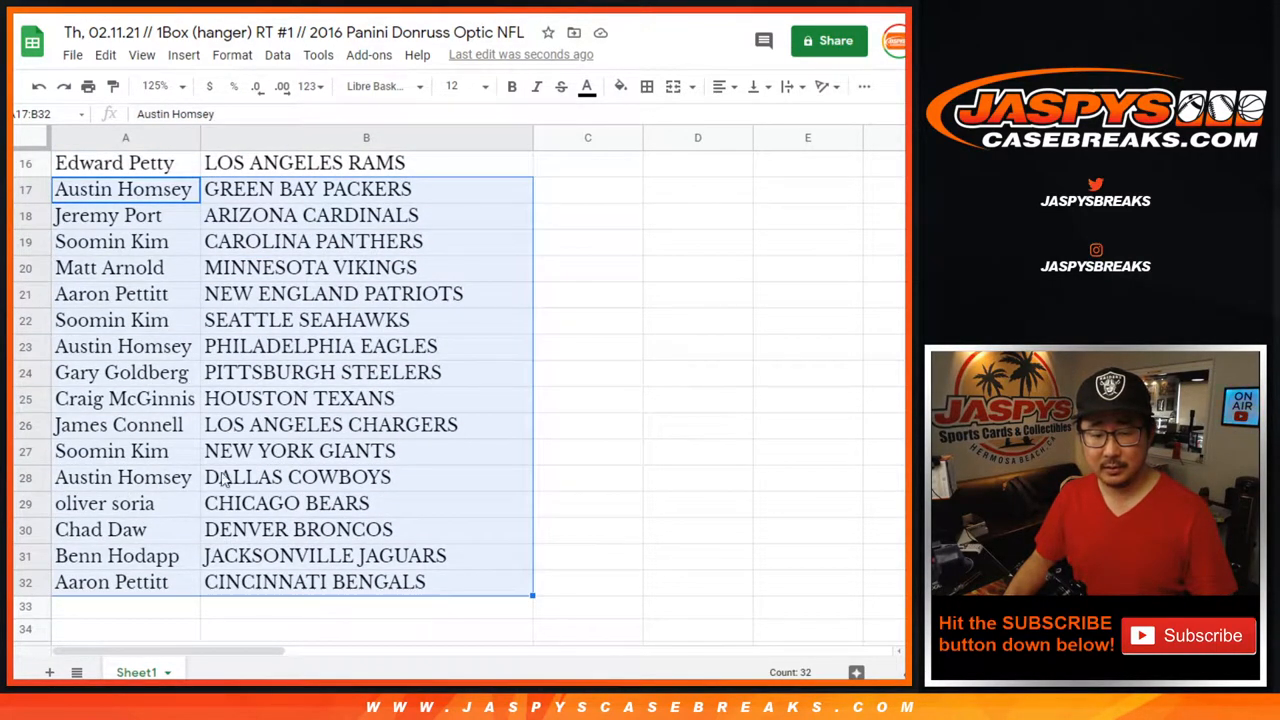
pyautogui.moveTo(380, 478)
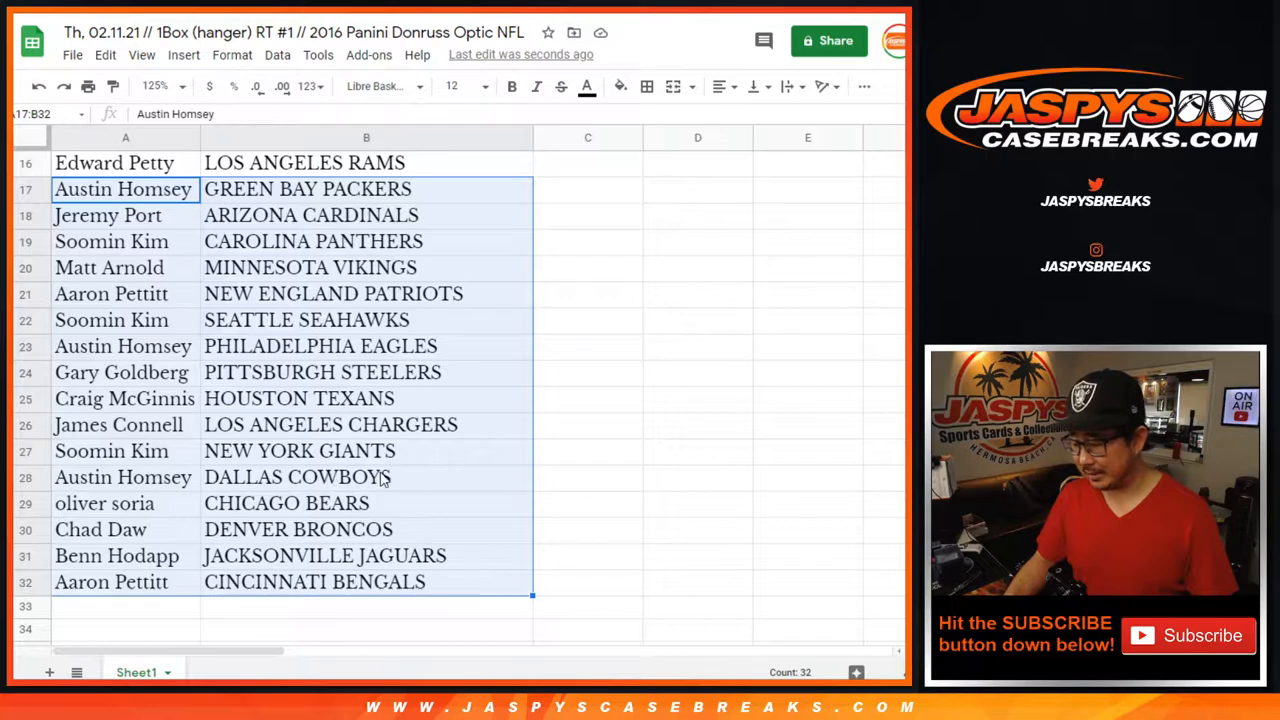
pyautogui.click(155, 86)
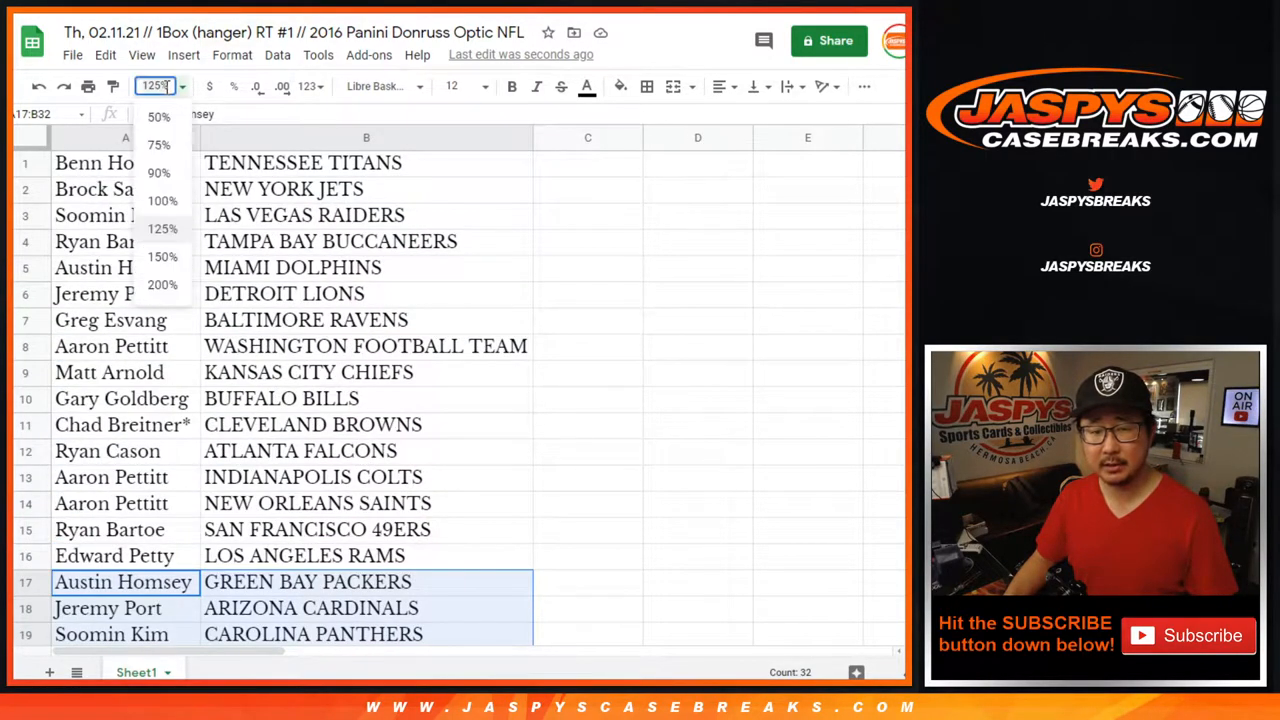
pyautogui.click(158, 144)
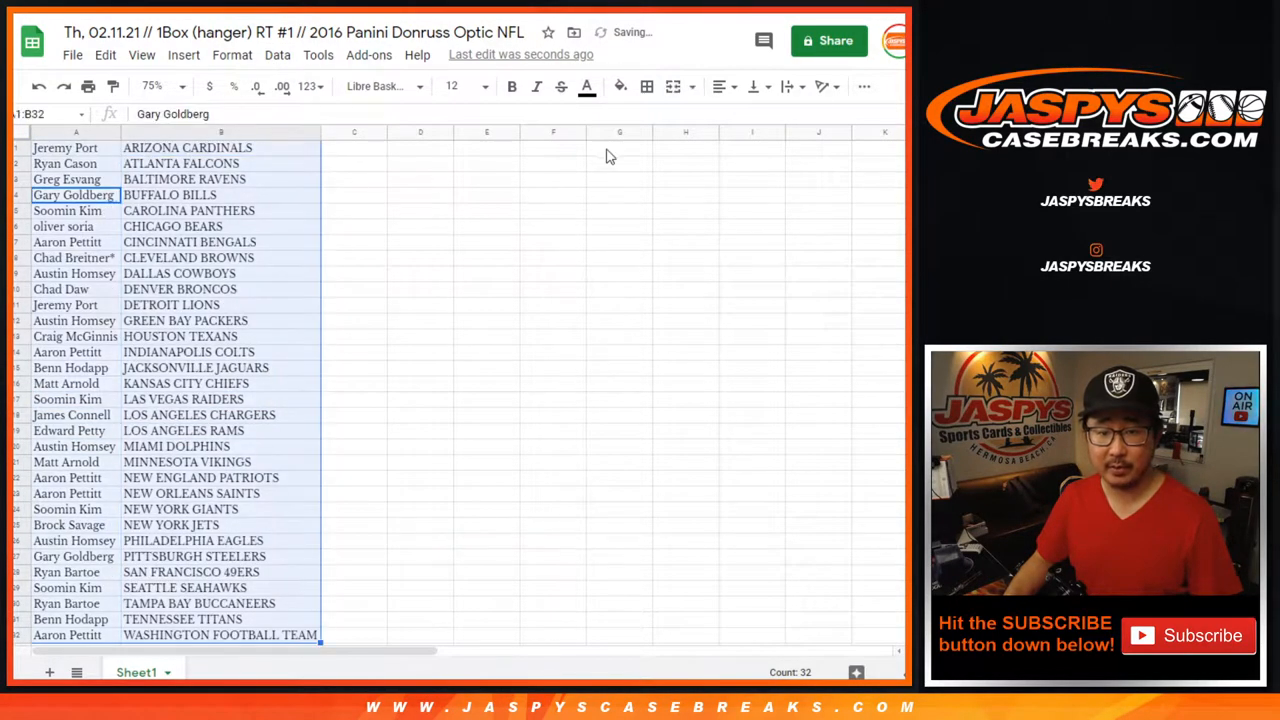
pyautogui.click(718, 86)
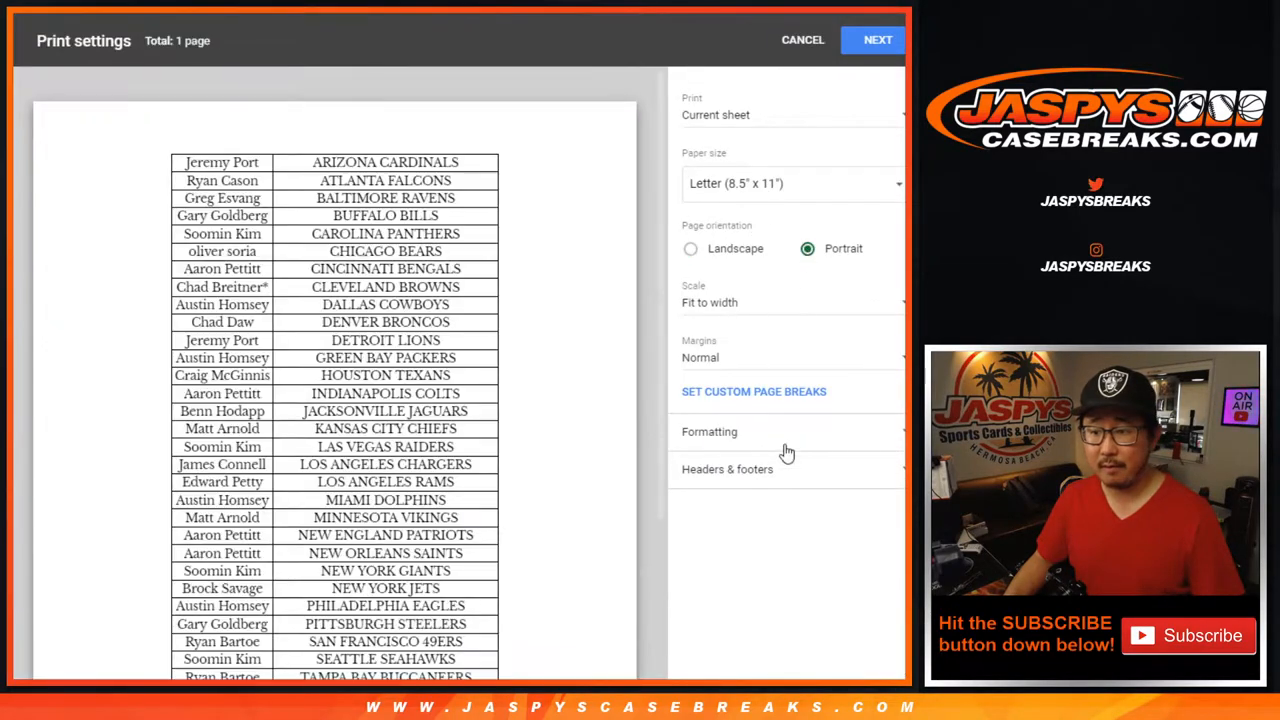
# Add the workbook title as the print header and continue to print
pyautogui.click(727, 469)
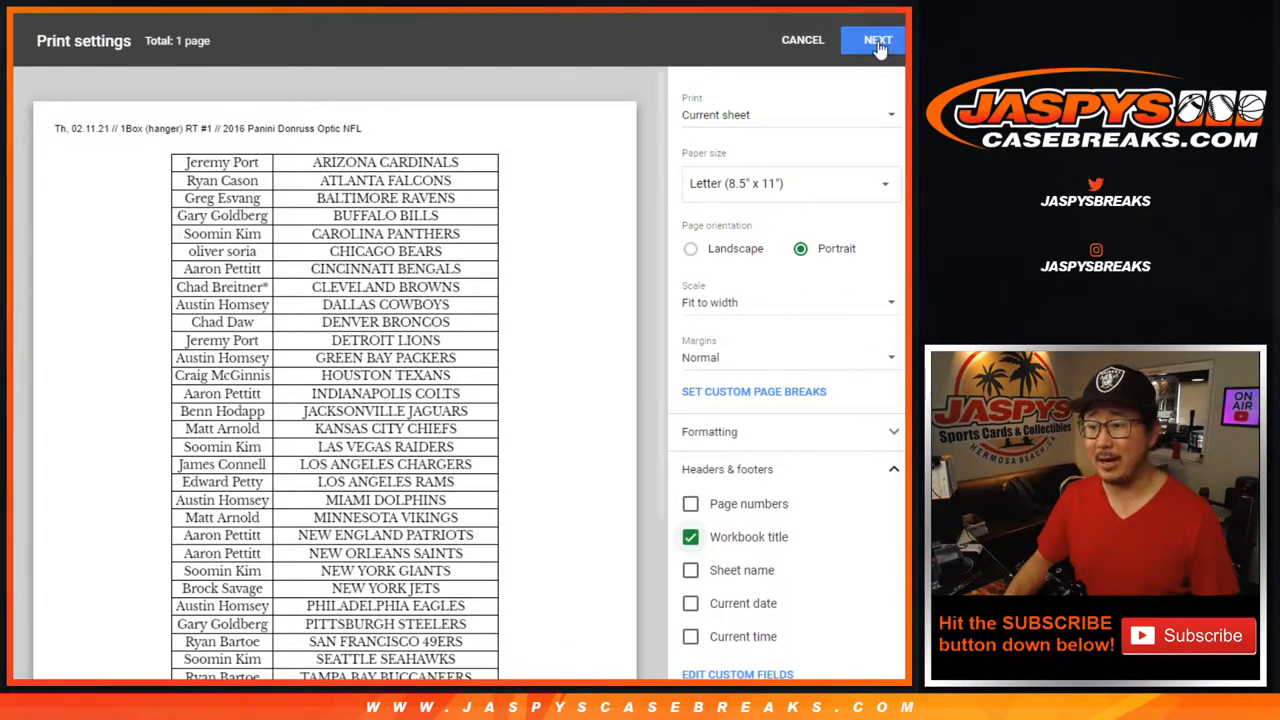
pyautogui.click(875, 40)
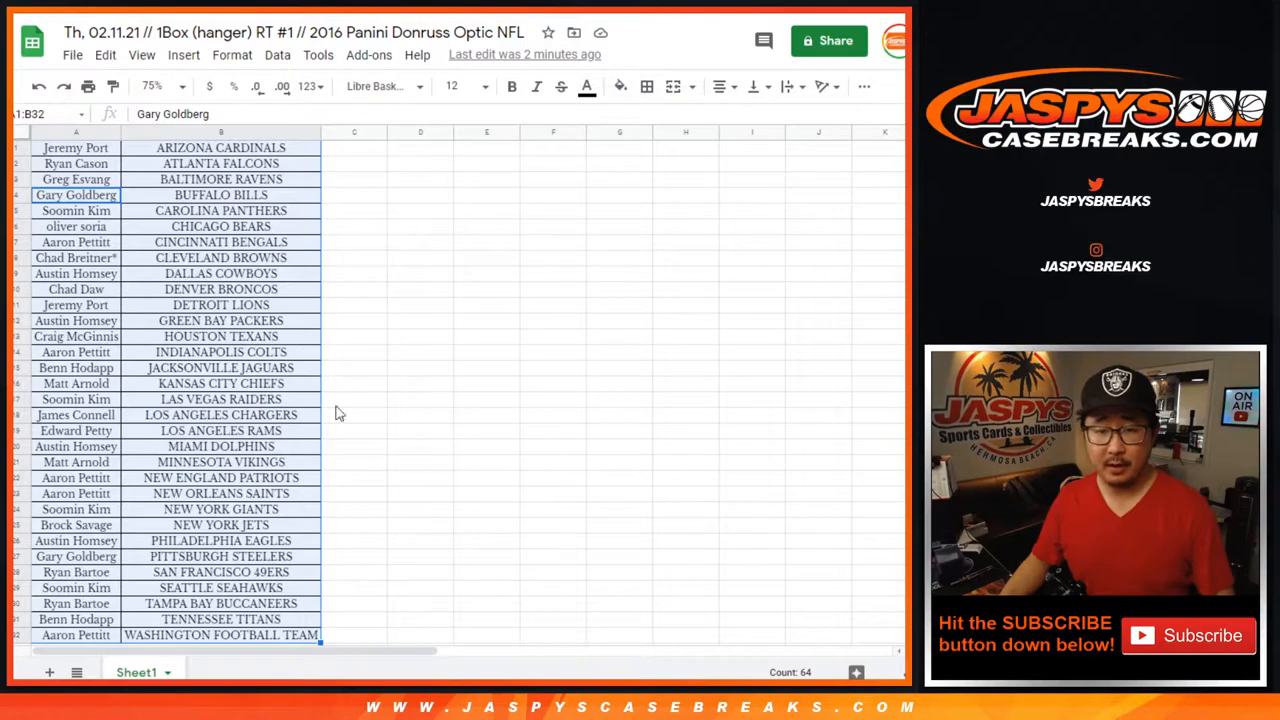
# Select the column A names and roll two dice in RANDOM.ORG's Dice Roller
pyautogui.click(76, 147)
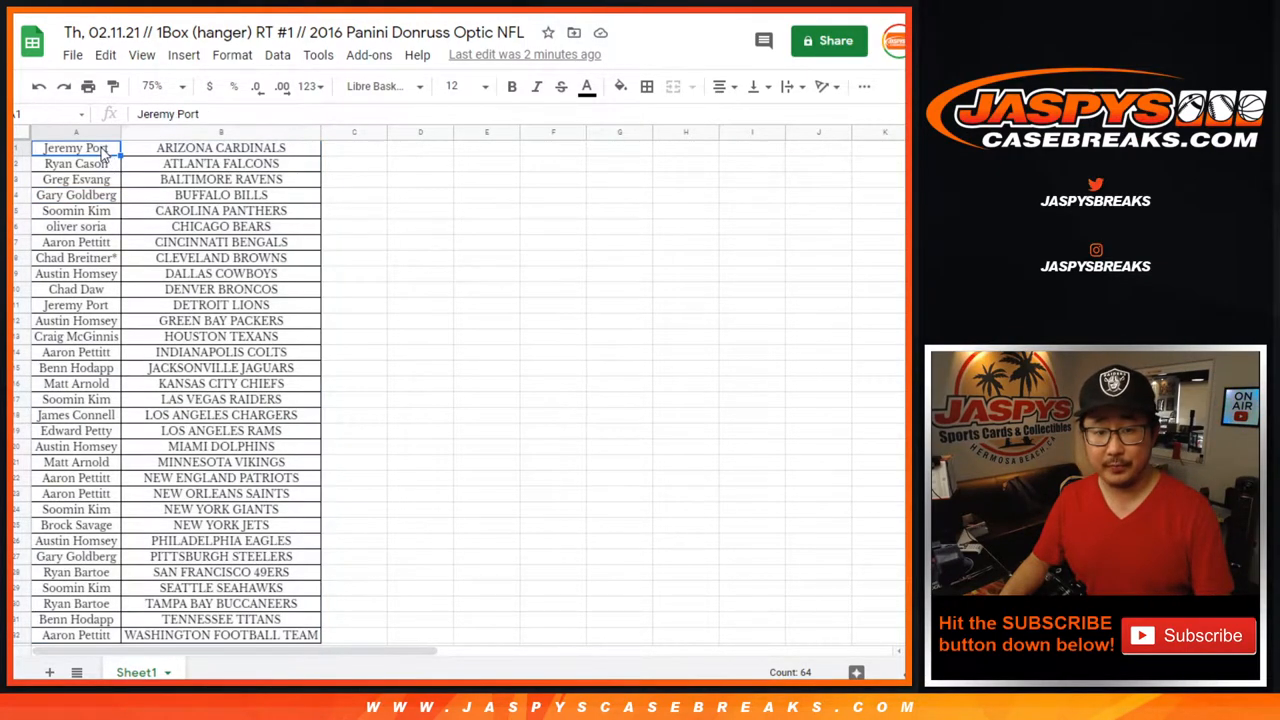
pyautogui.scroll(-3)
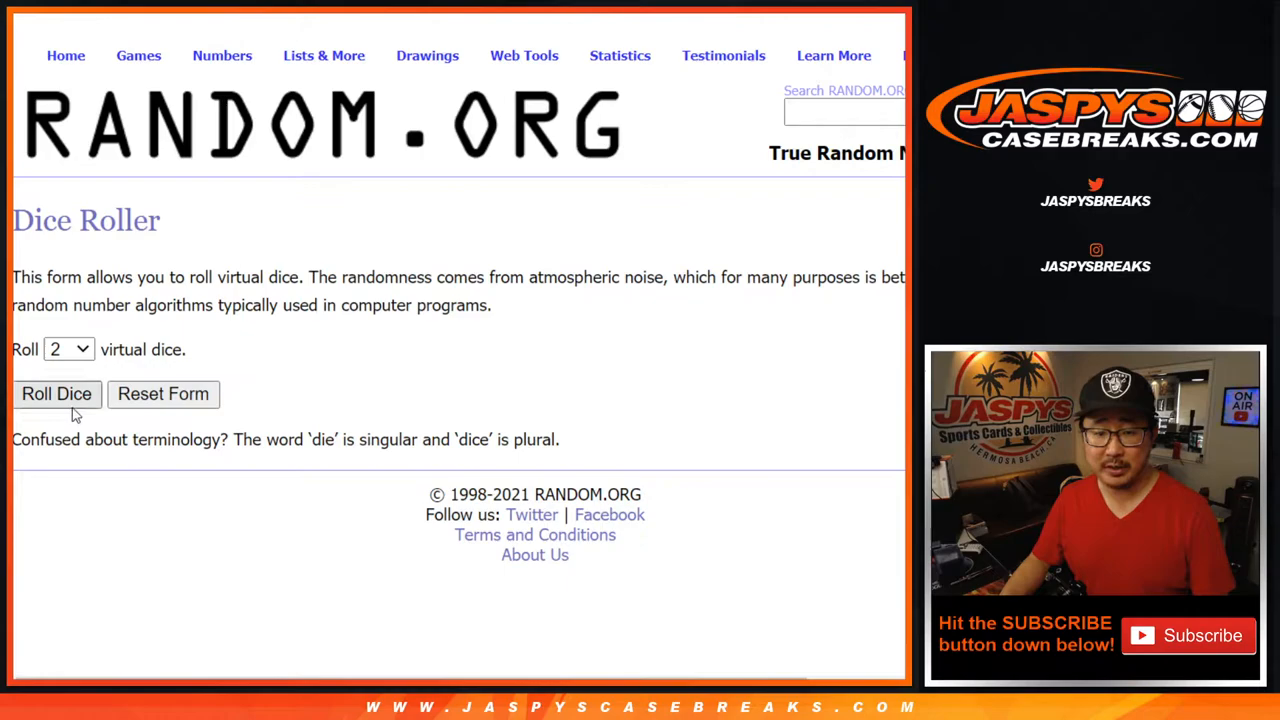
pyautogui.click(56, 393)
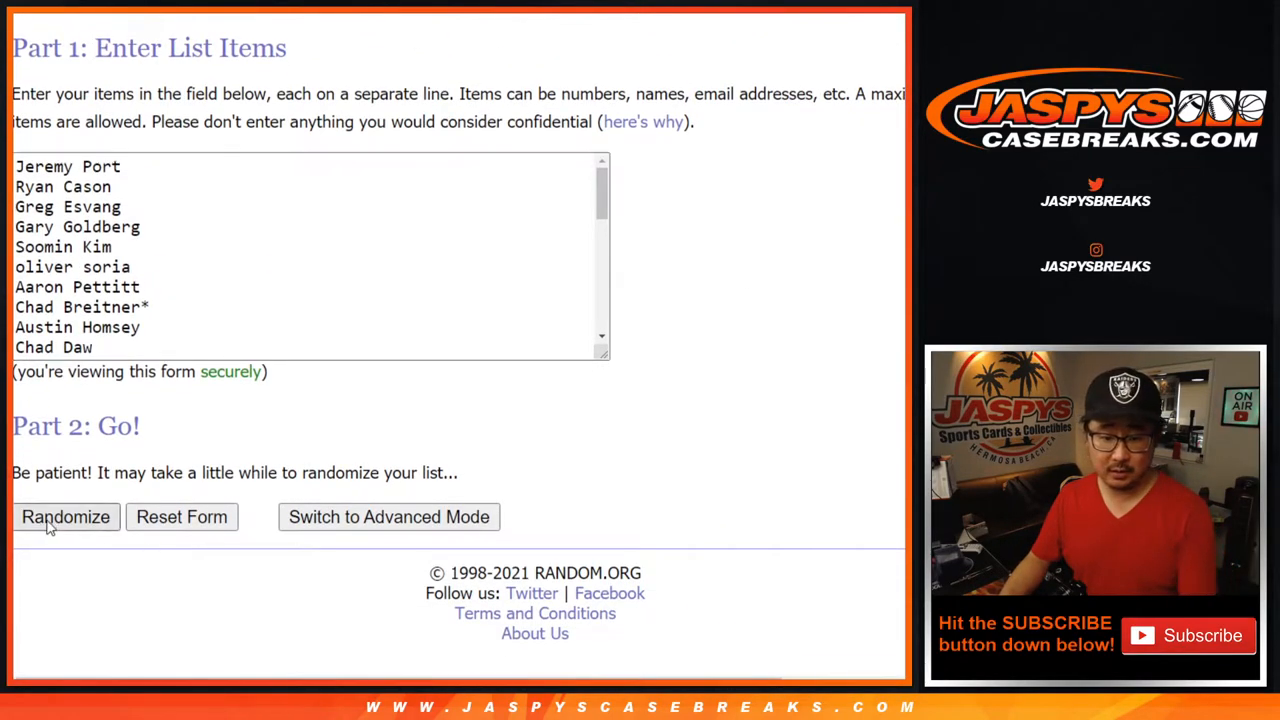
pyautogui.click(66, 517)
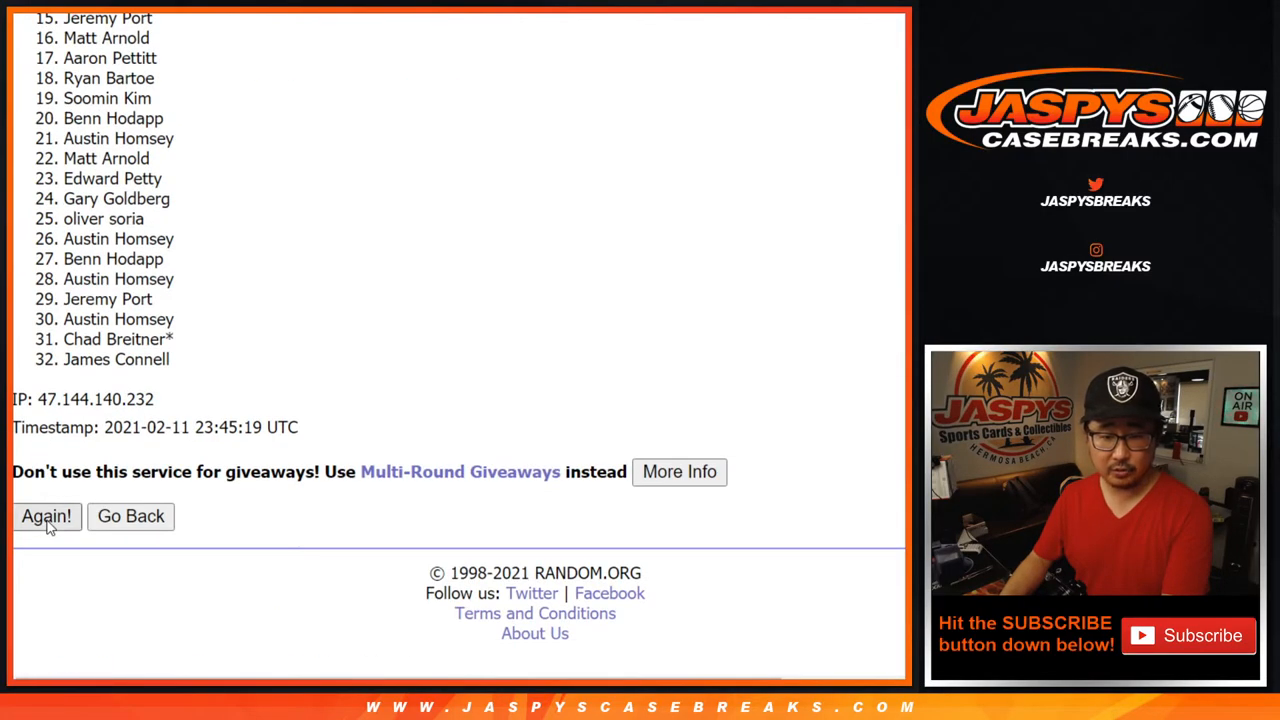
pyautogui.click(46, 516)
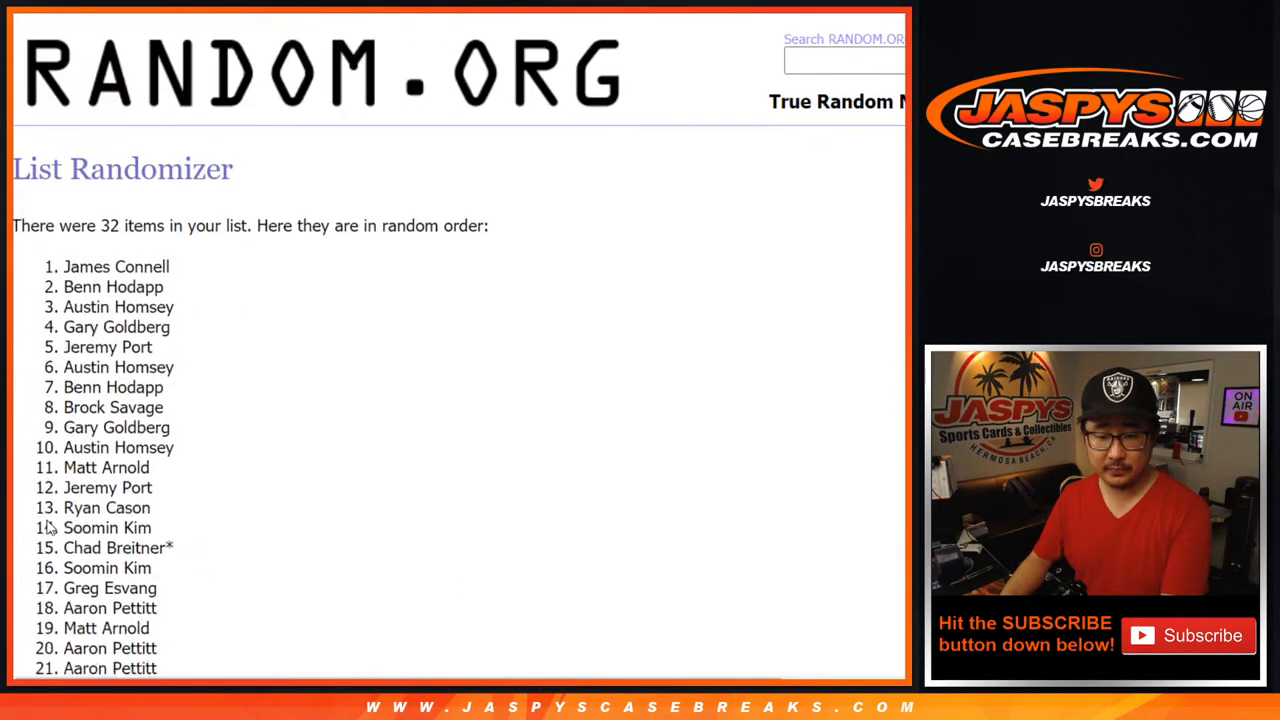
pyautogui.scroll(-3)
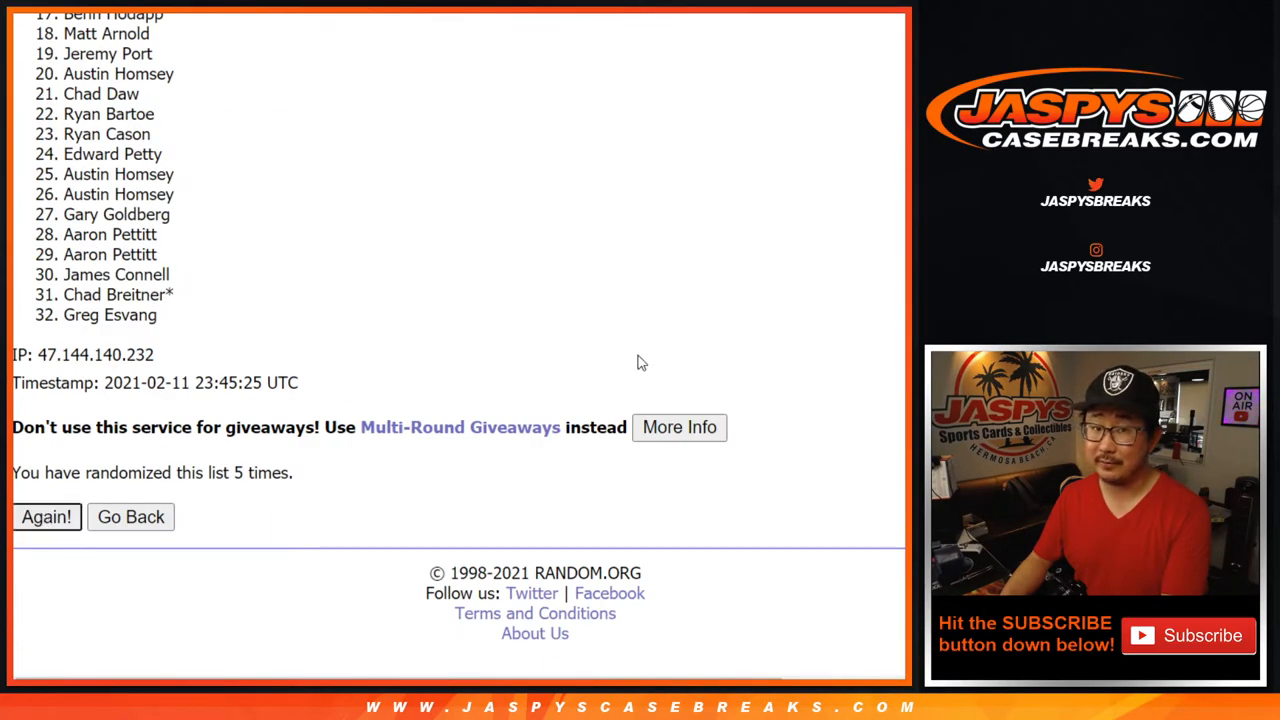
pyautogui.click(46, 517)
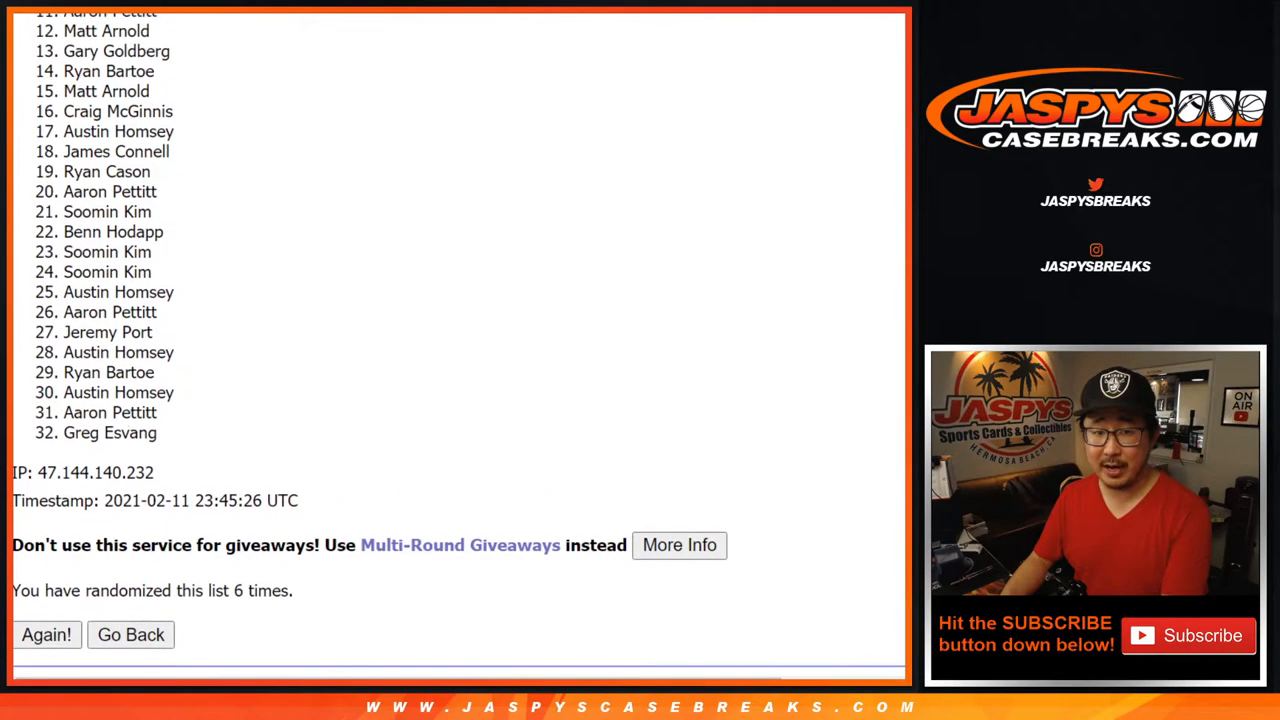
pyautogui.scroll(3)
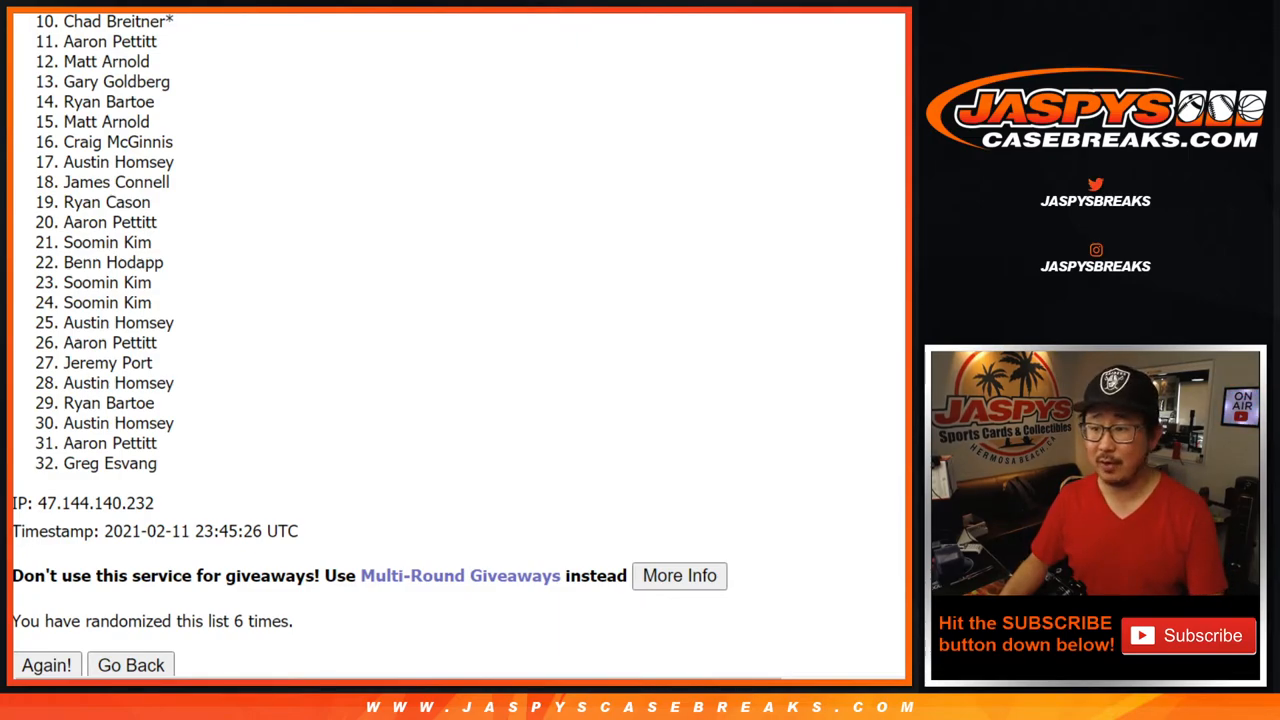
pyautogui.scroll(3)
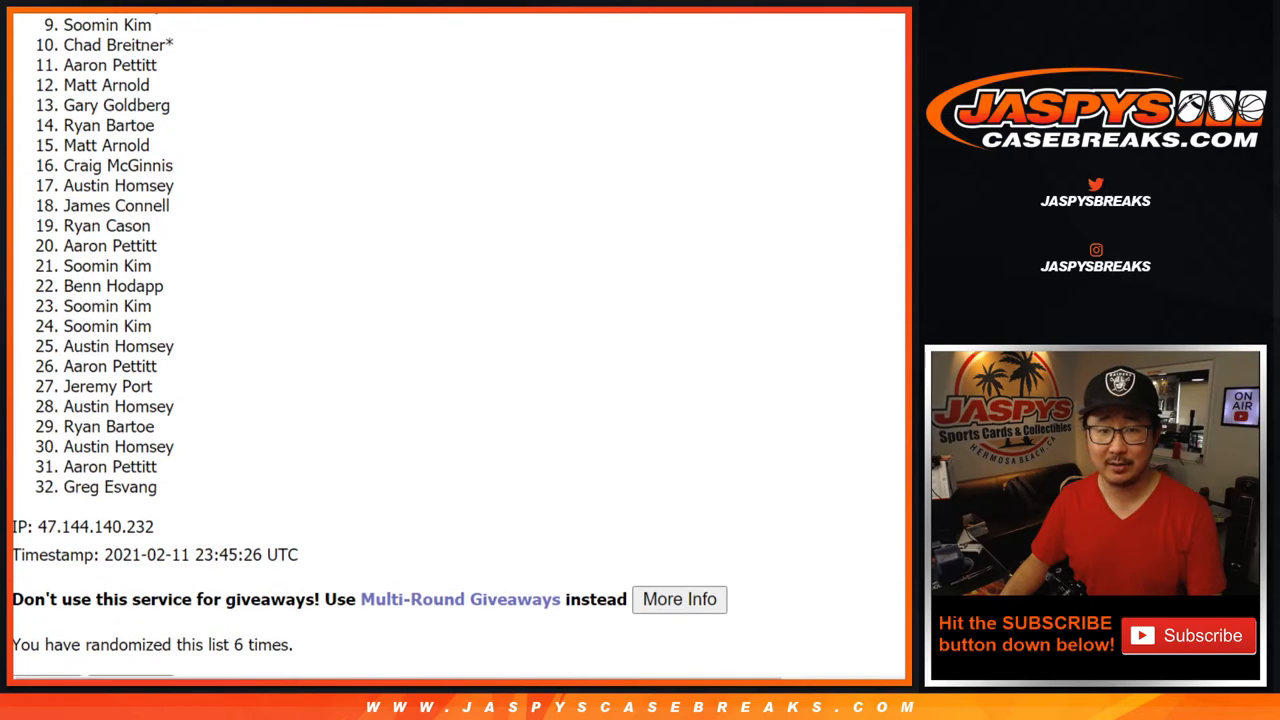
pyautogui.scroll(3)
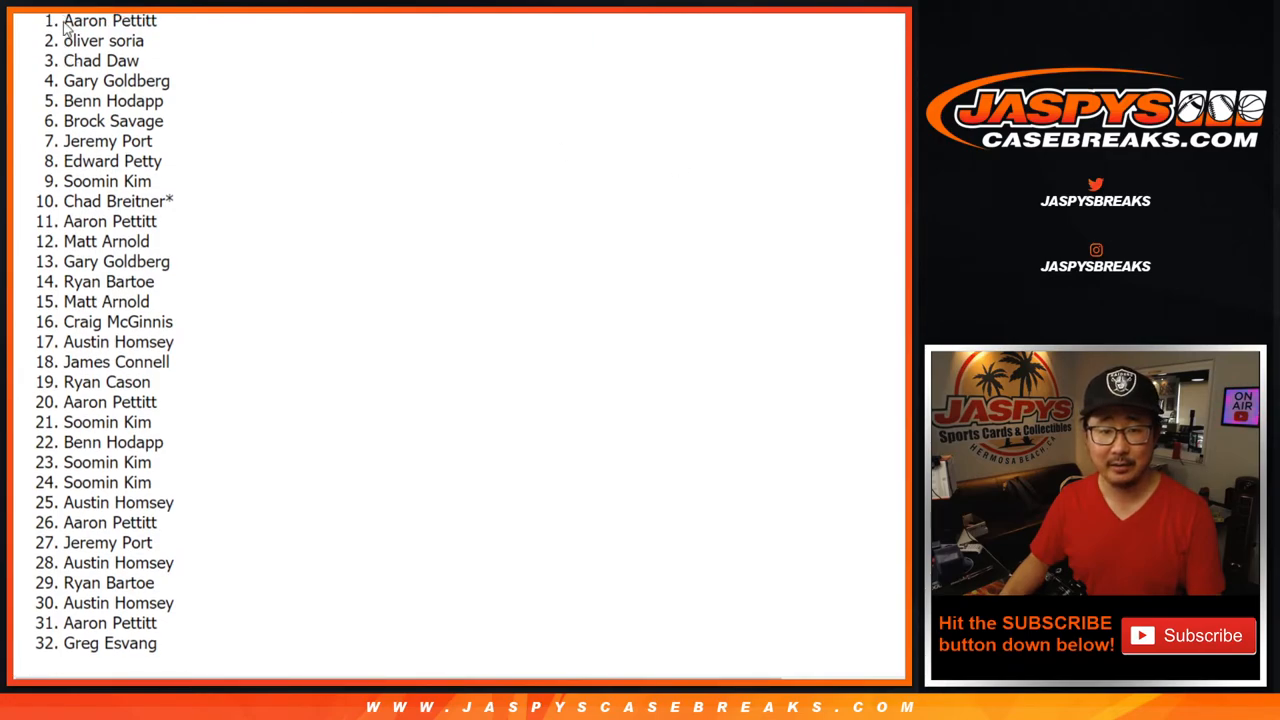
pyautogui.moveTo(65, 20); pyautogui.dragTo(150, 181)
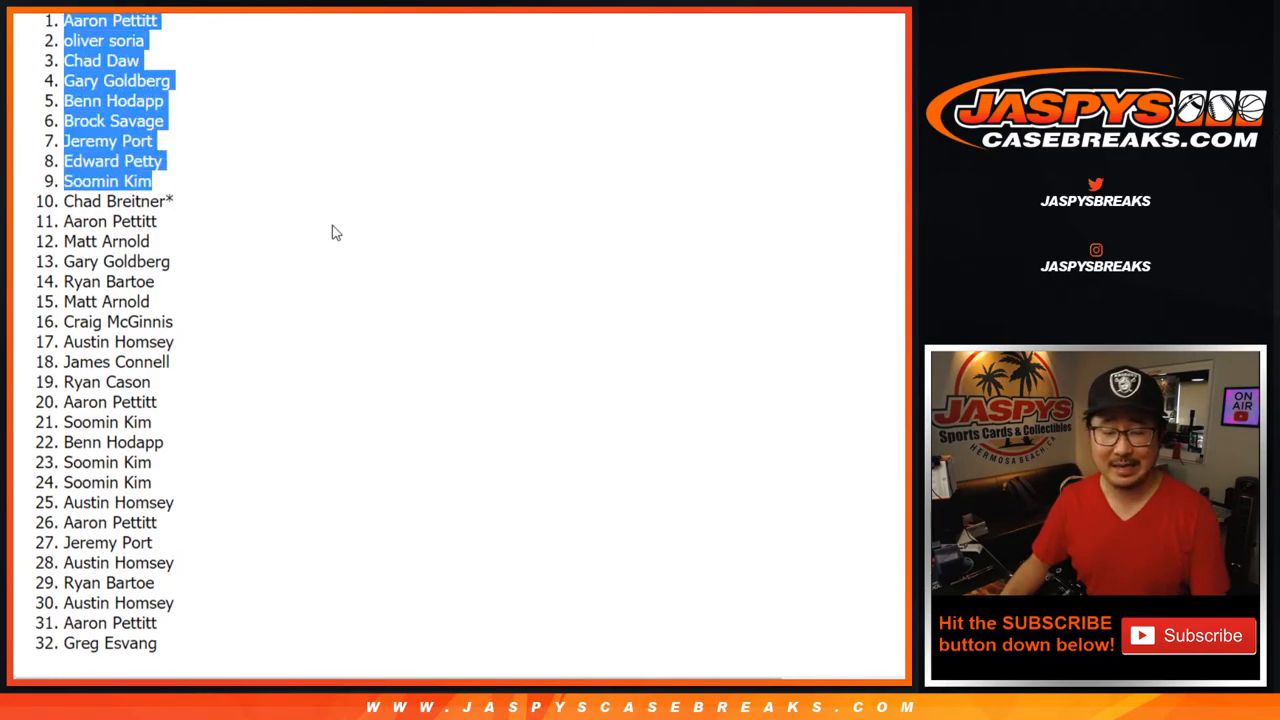
pyautogui.moveTo(328, 221)
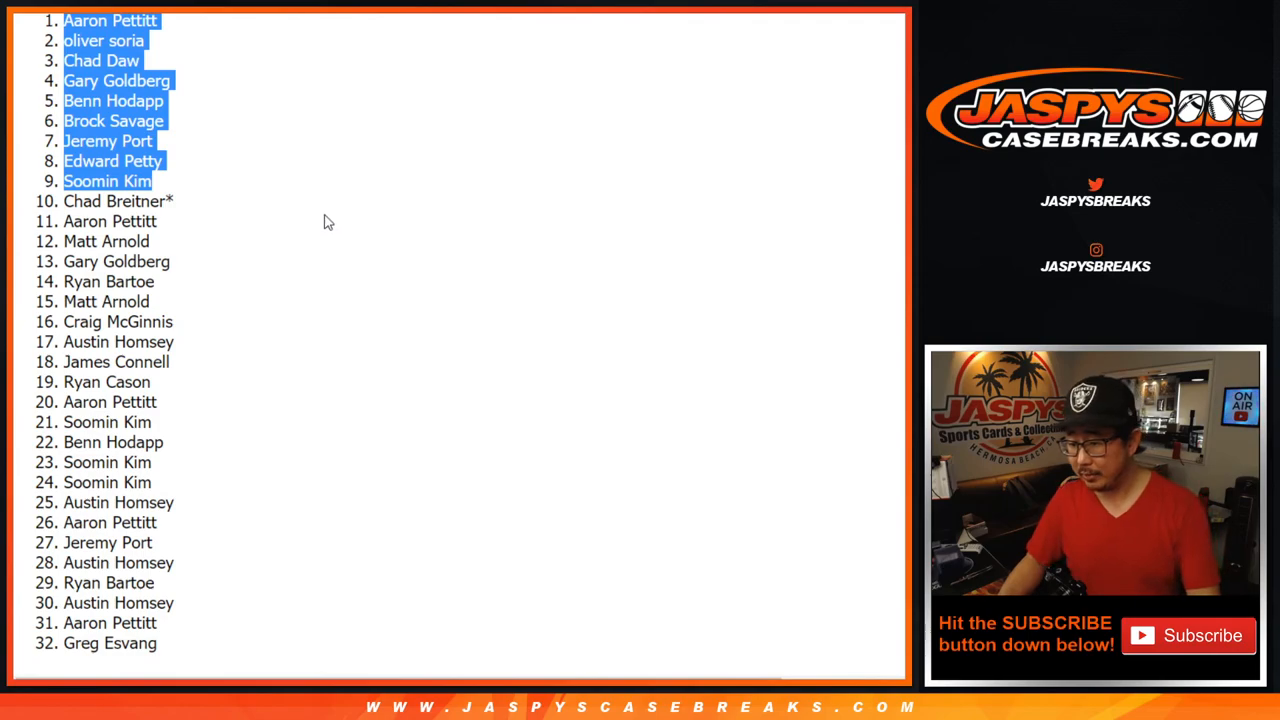